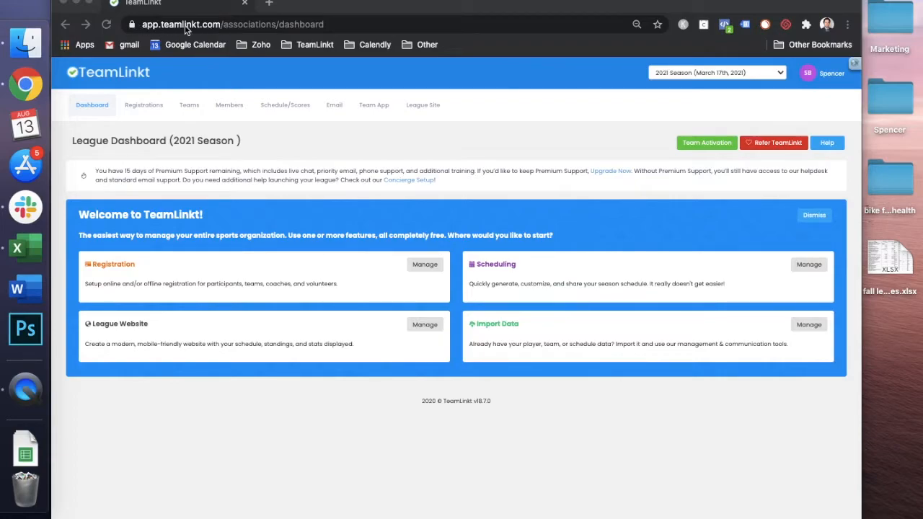
{"action": "mouse_move", "coordinate": [282, 149]}
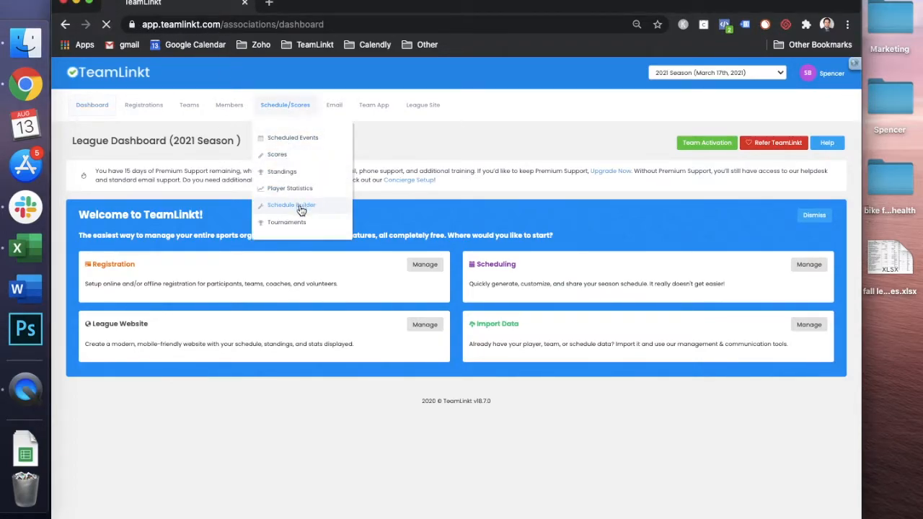
Open the Schedule Builder for the 2021 Season league from the League Dashboard
{"action": "left_click", "coordinate": [291, 204]}
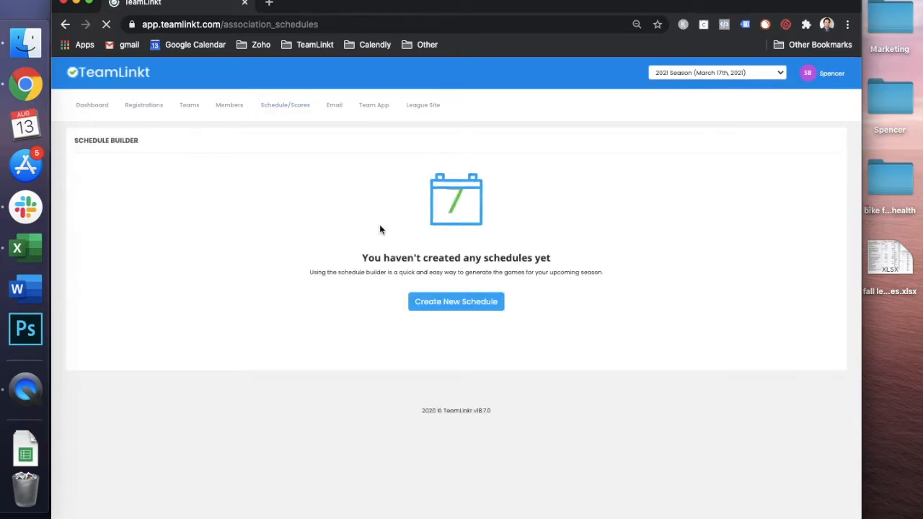
Create schedule '2021 Season U11' for the U11 division, starting 2020-09-01, lasting 16 weeks
{"action": "left_click", "coordinate": [455, 301]}
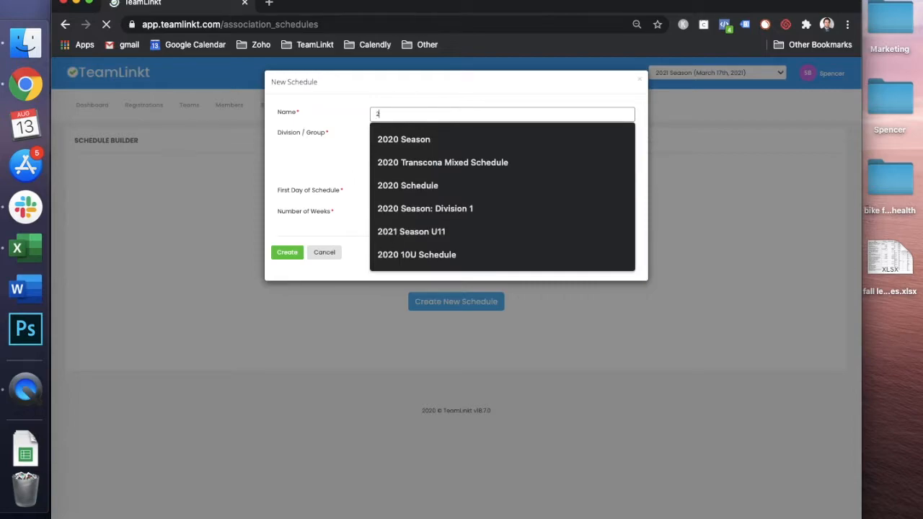
{"action": "type", "text": "2021 S"}
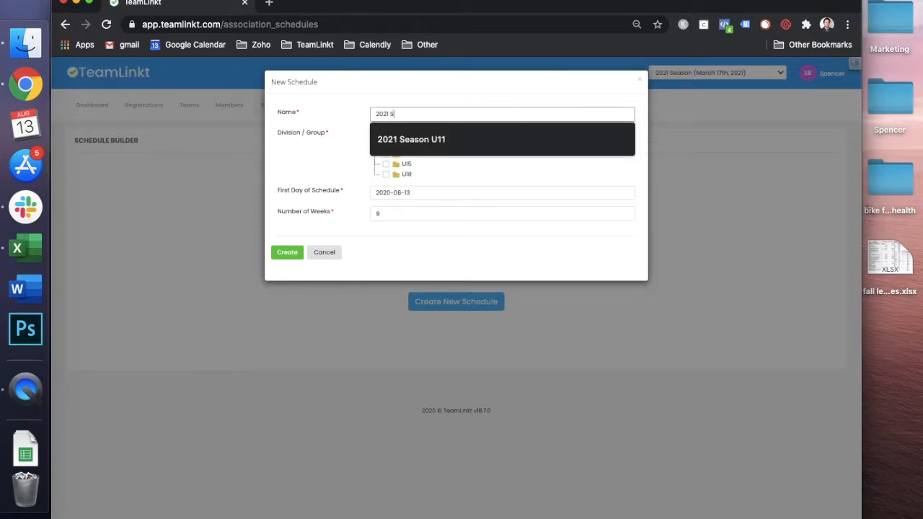
{"action": "left_click", "coordinate": [411, 139]}
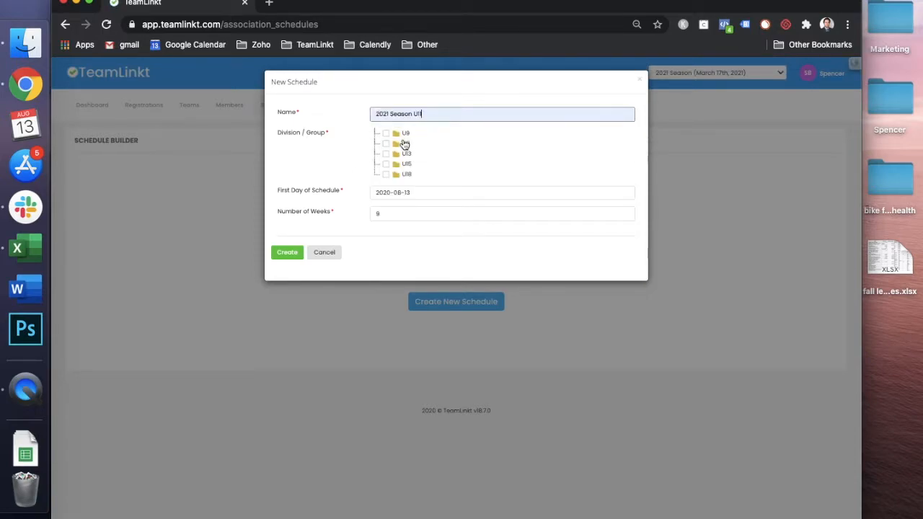
{"action": "left_click", "coordinate": [386, 143]}
{"action": "type", "text": "16"}
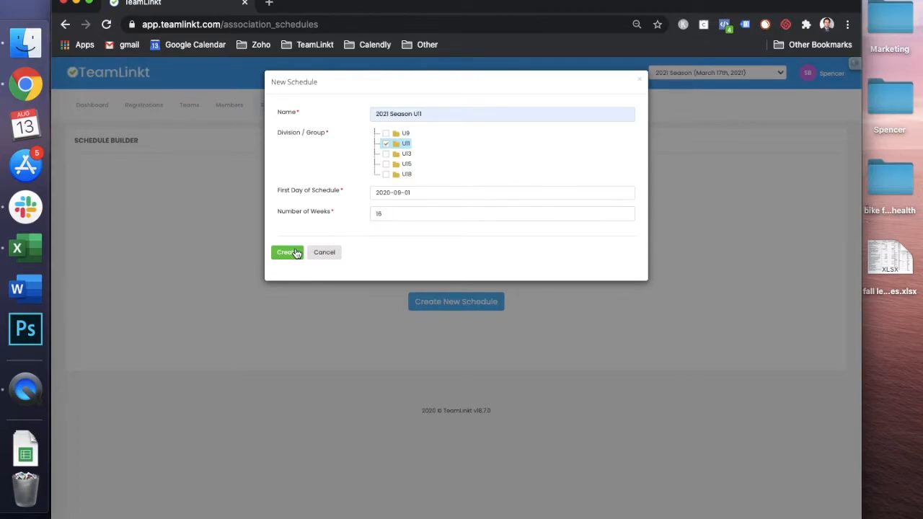
{"action": "left_click", "coordinate": [287, 252]}
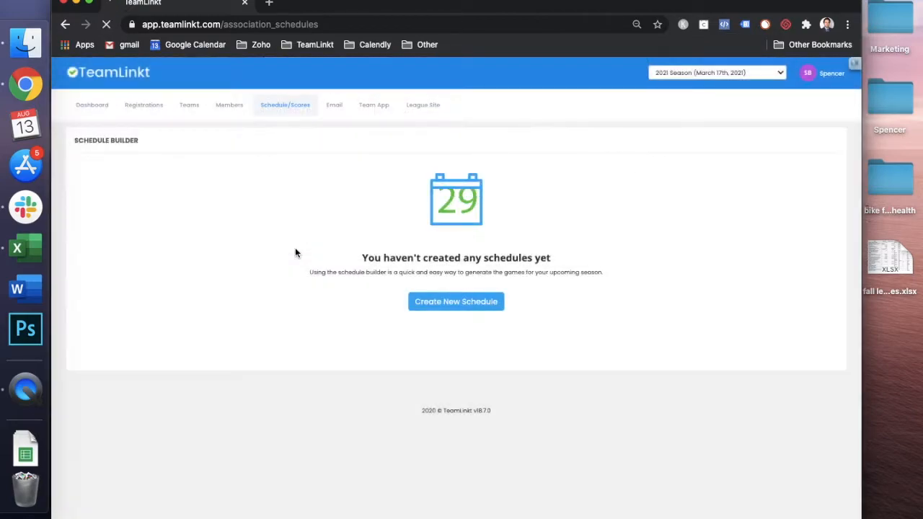
Open the 2021 Season U11 schedule to view its generated weekly games and summary
{"action": "left_click", "coordinate": [455, 302]}
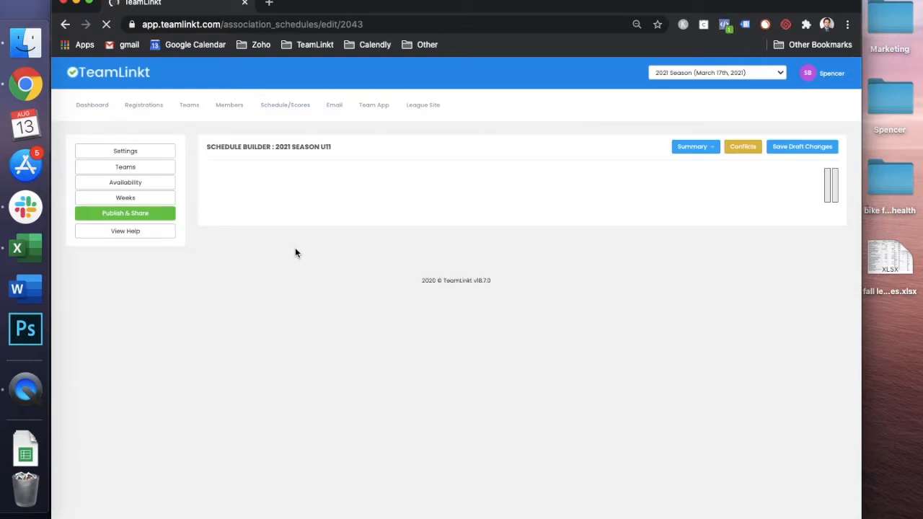
{"action": "left_click", "coordinate": [284, 105]}
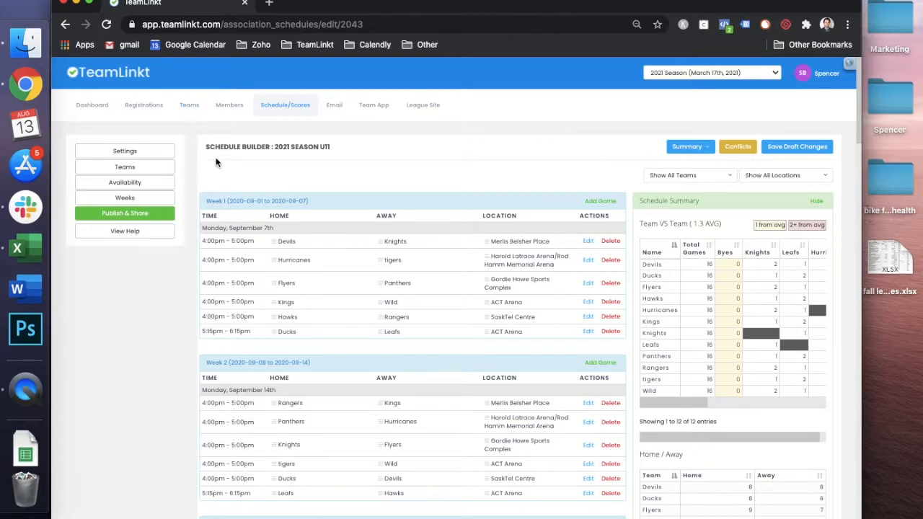
{"action": "mouse_move", "coordinate": [360, 185]}
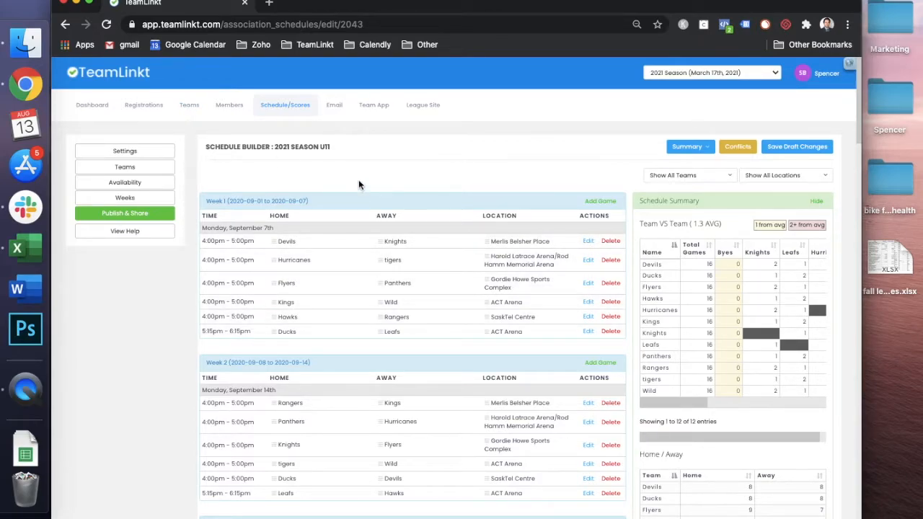
Set 10 minutes between games with Friday as the first day, then rebuild
{"action": "left_click", "coordinate": [124, 151]}
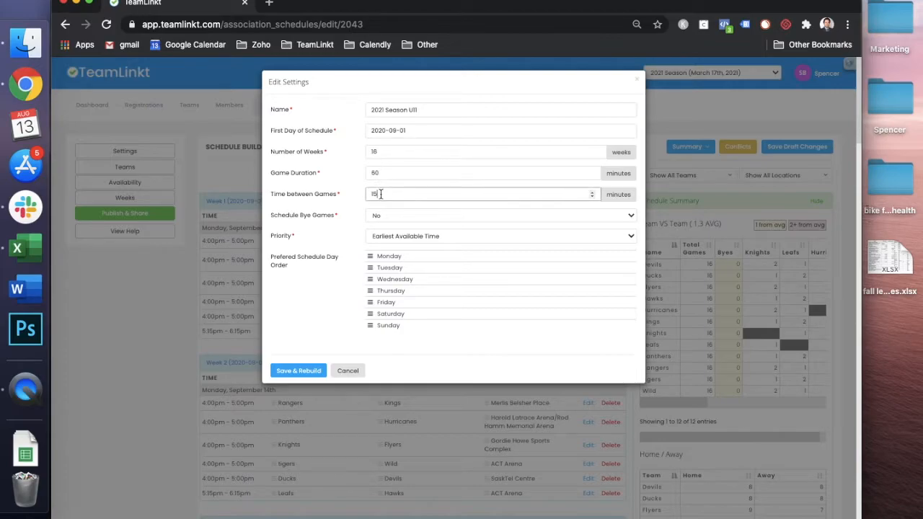
{"action": "type", "text": "10"}
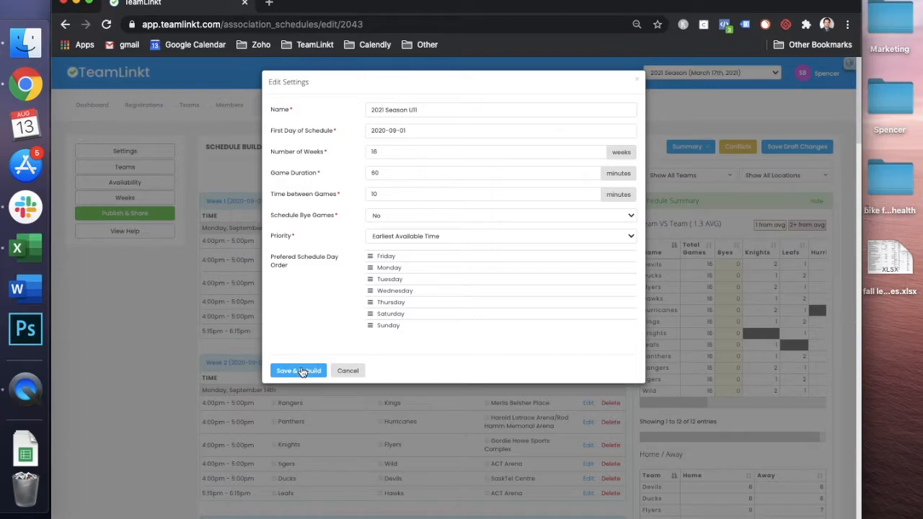
{"action": "left_click", "coordinate": [297, 370]}
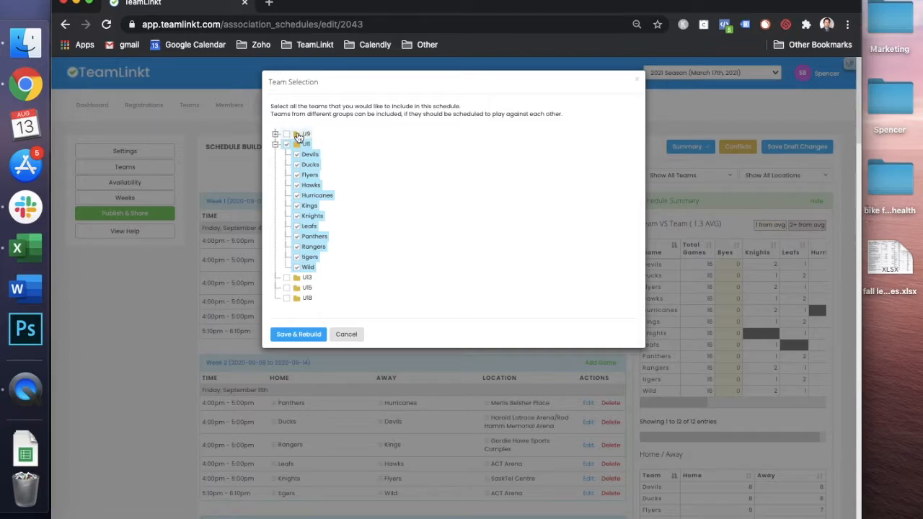
Keep all twelve U11 teams selected and rebuild the schedule
{"action": "left_click", "coordinate": [298, 334]}
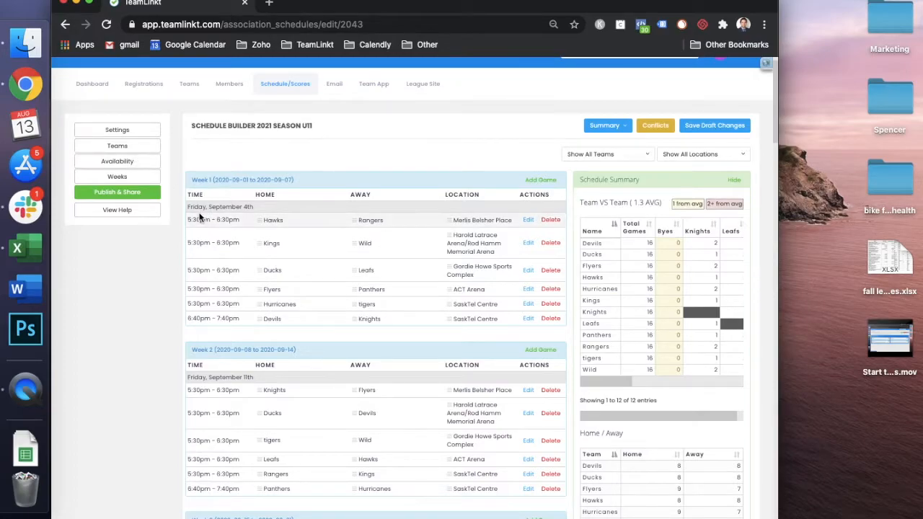
{"action": "mouse_move", "coordinate": [240, 322]}
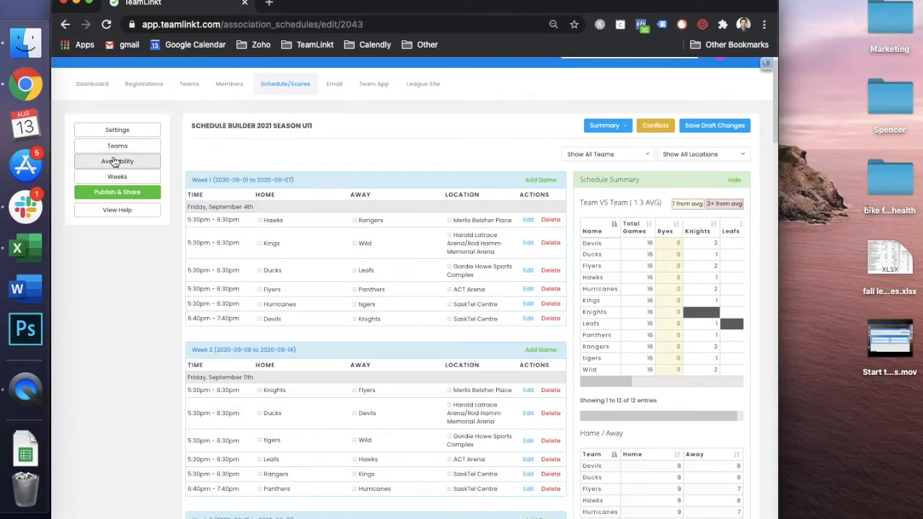
Adjust venue availability so early Friday games use SaskTel Centre, others from 7:00pm
{"action": "left_click", "coordinate": [117, 161]}
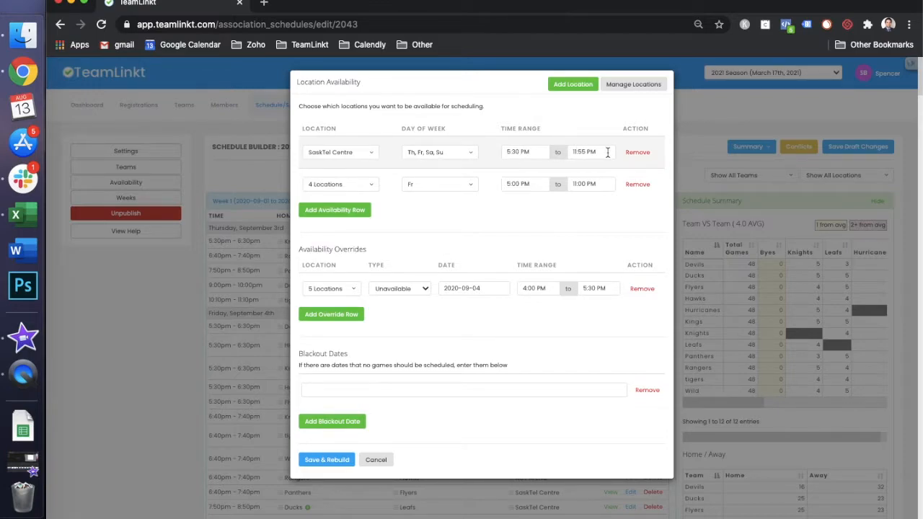
{"action": "left_click", "coordinate": [339, 184]}
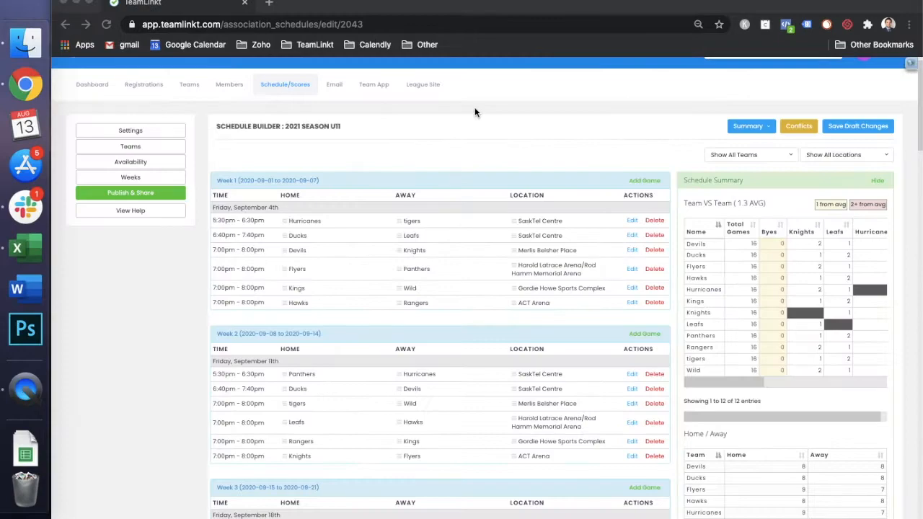
{"action": "mouse_move", "coordinate": [142, 179]}
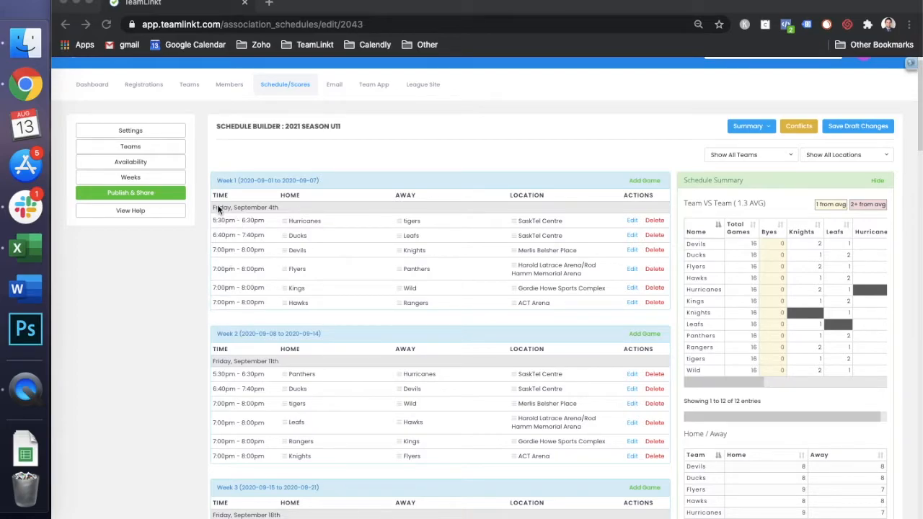
{"action": "left_click", "coordinate": [131, 131]}
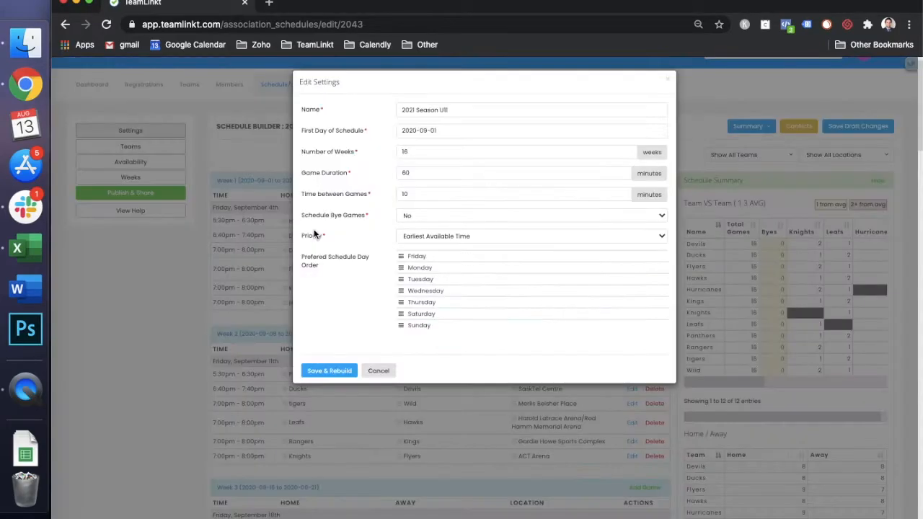
{"action": "left_click", "coordinate": [379, 370]}
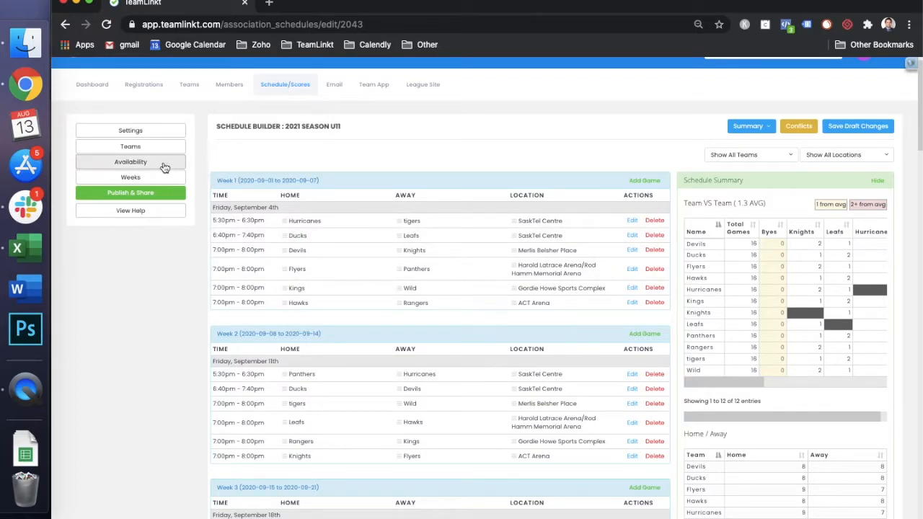
Mark all five locations unavailable on 2020-09-04, 4:00–7:00 PM, and rebuild
{"action": "left_click", "coordinate": [130, 161]}
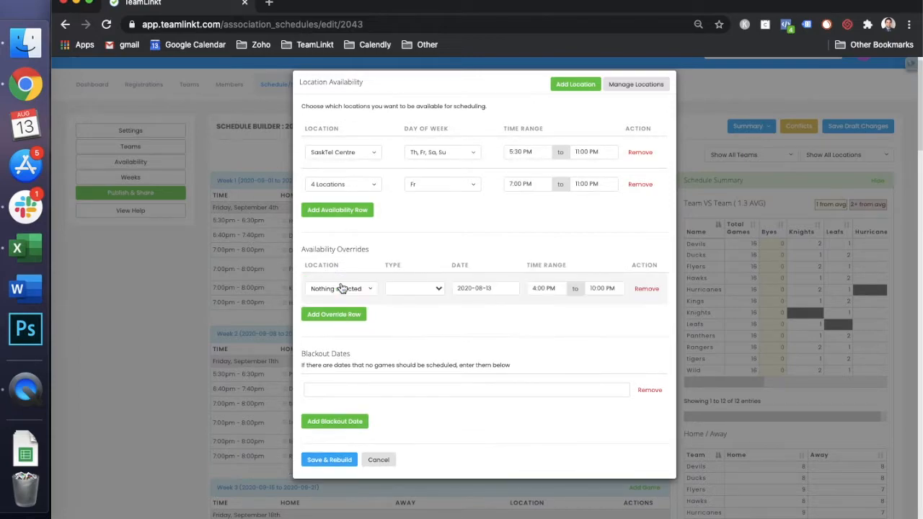
{"action": "left_click", "coordinate": [339, 289]}
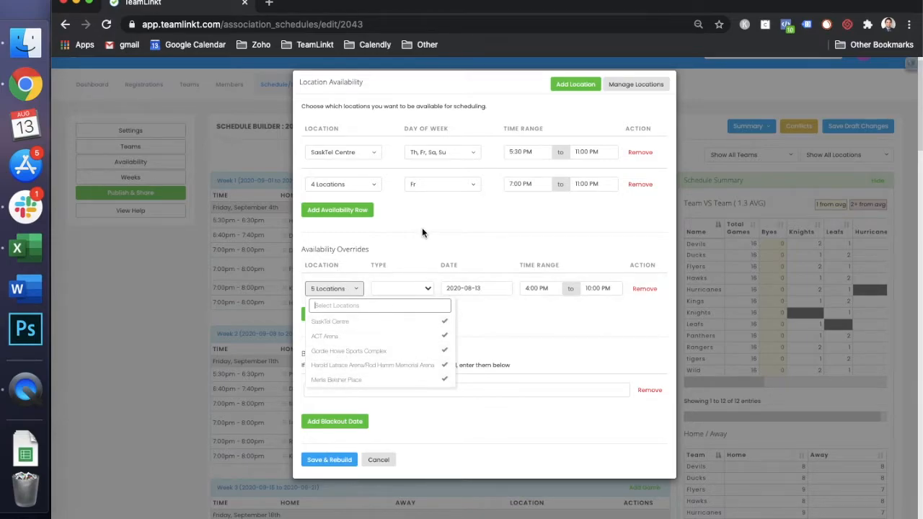
{"action": "left_click", "coordinate": [402, 287]}
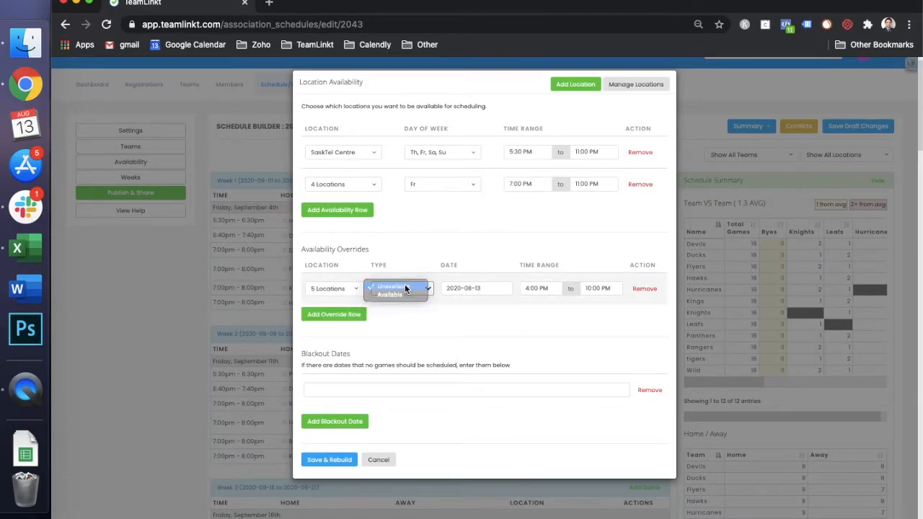
{"action": "left_click", "coordinate": [392, 287]}
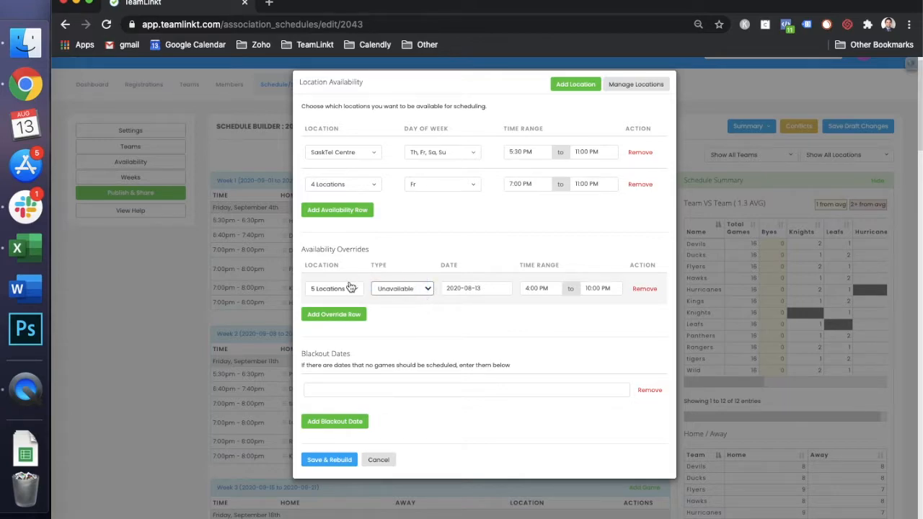
{"action": "left_click", "coordinate": [476, 288]}
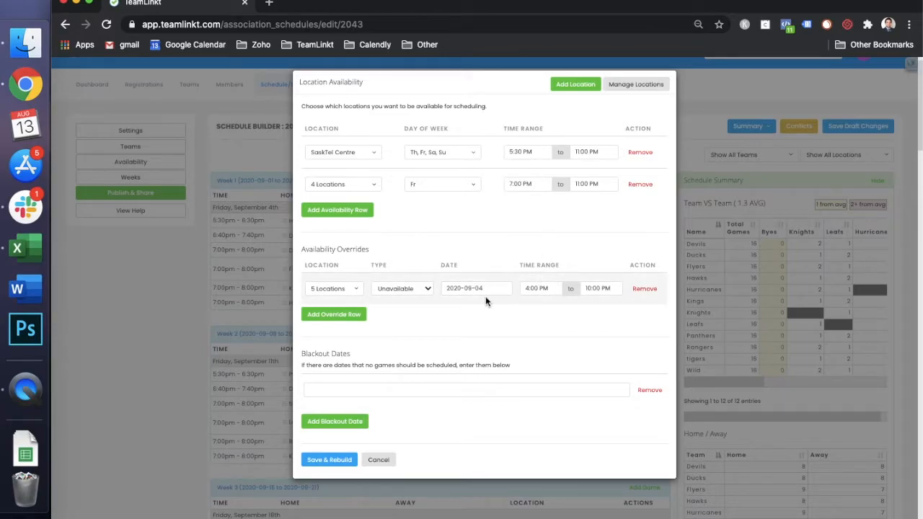
{"action": "left_click", "coordinate": [600, 287]}
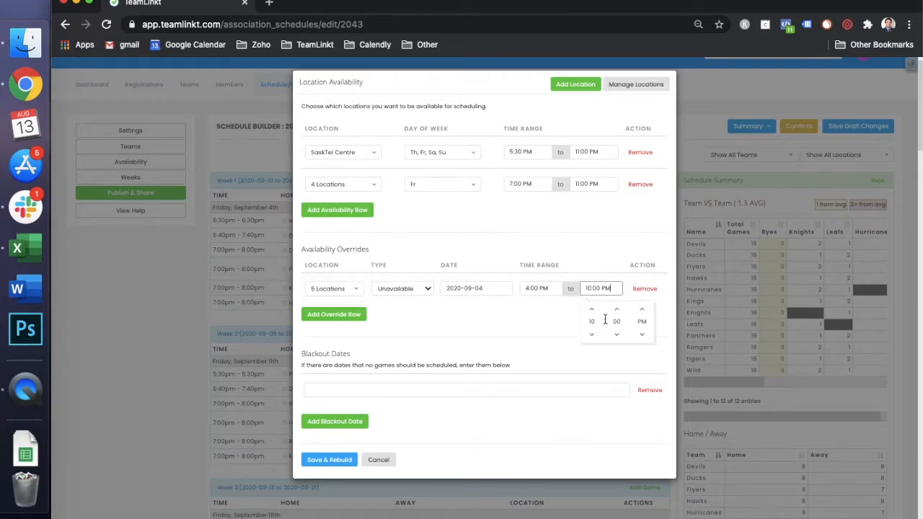
{"action": "left_click", "coordinate": [591, 309]}
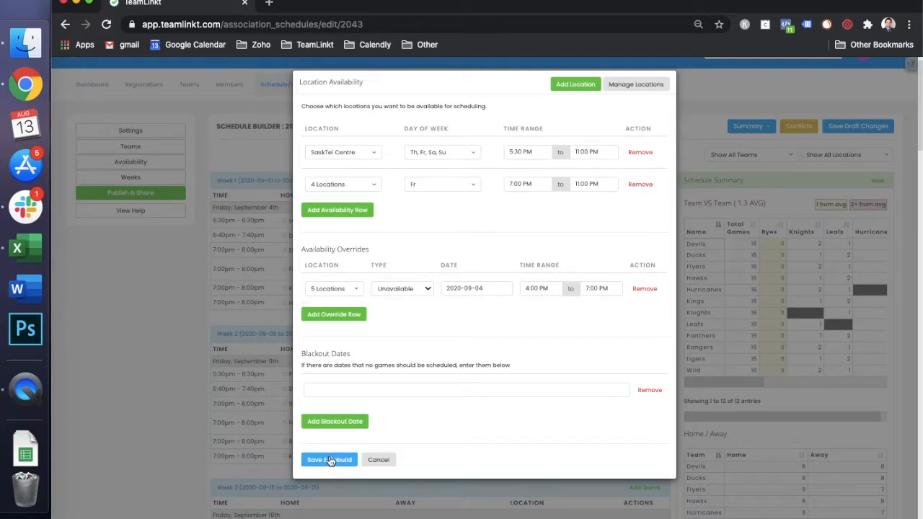
{"action": "left_click", "coordinate": [330, 459]}
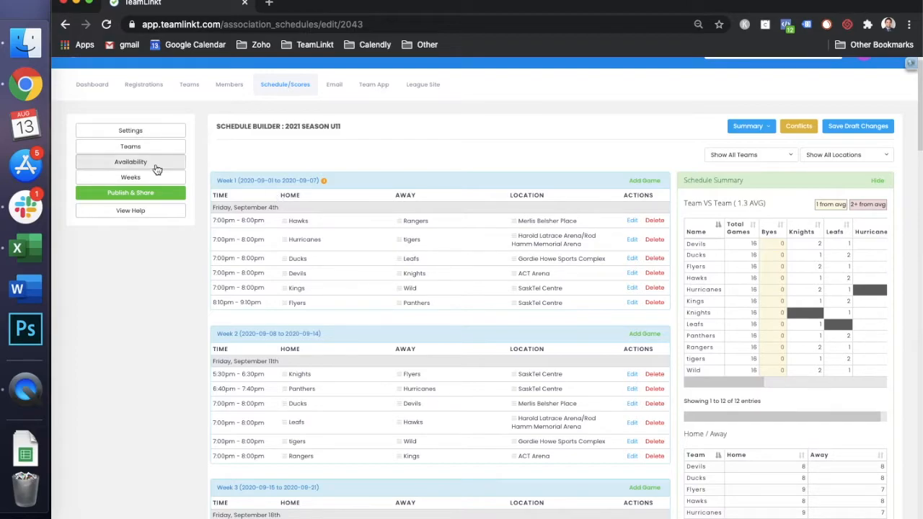
Black out 2020-09-04, rebuild, and edit the unscheduled Hawks vs Rangers game
{"action": "left_click", "coordinate": [131, 161]}
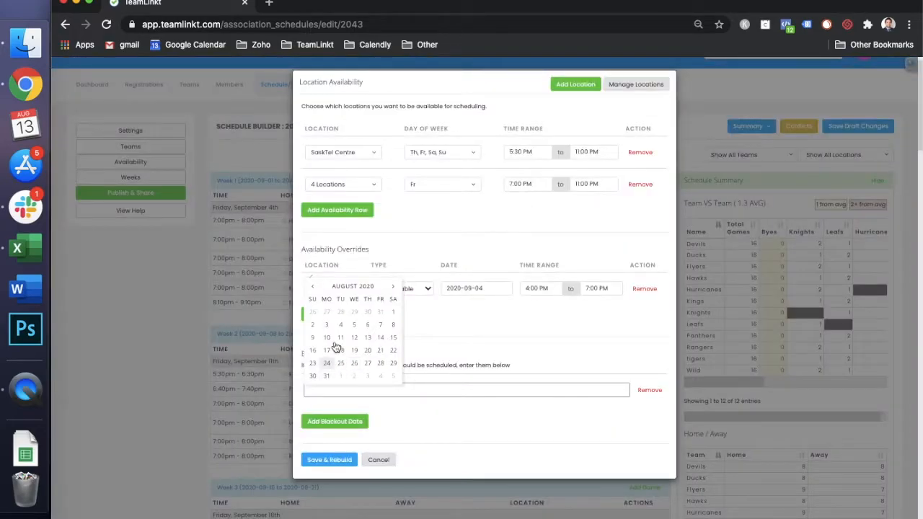
{"action": "left_click", "coordinate": [393, 286]}
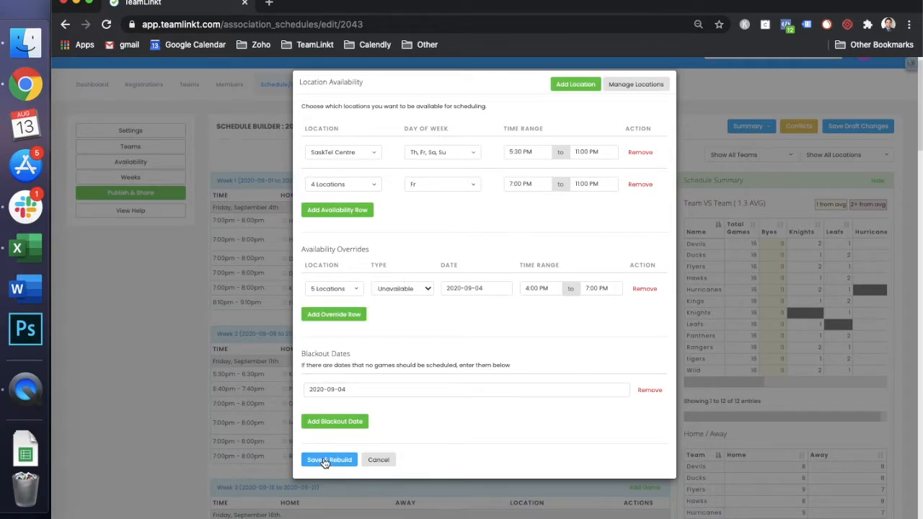
{"action": "left_click", "coordinate": [328, 459]}
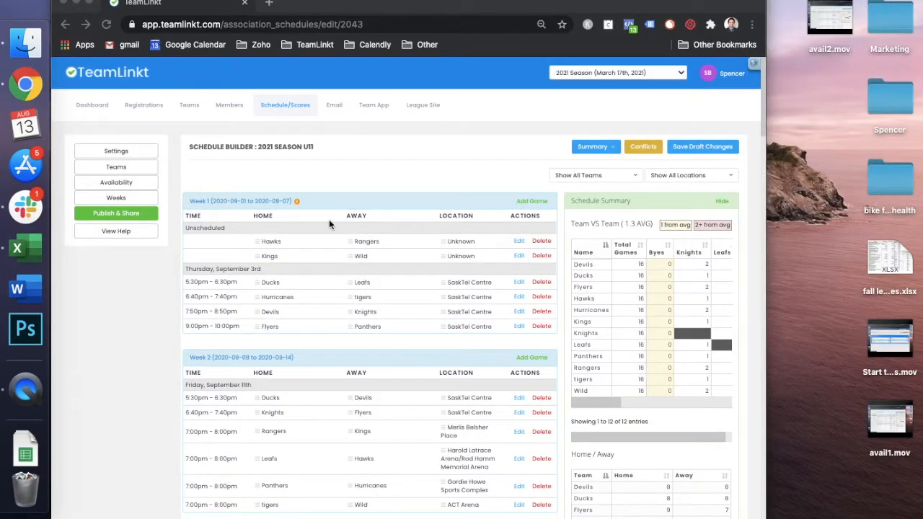
{"action": "mouse_move", "coordinate": [248, 231]}
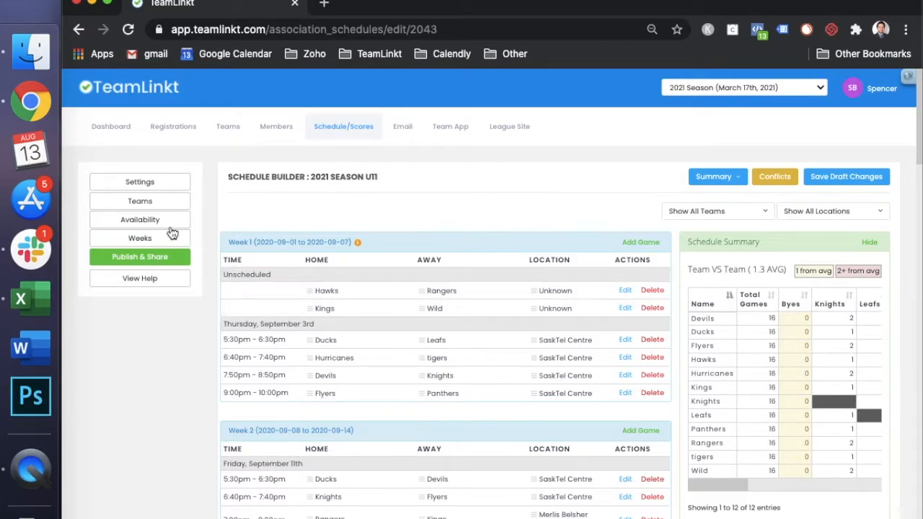
{"action": "left_click", "coordinate": [139, 220]}
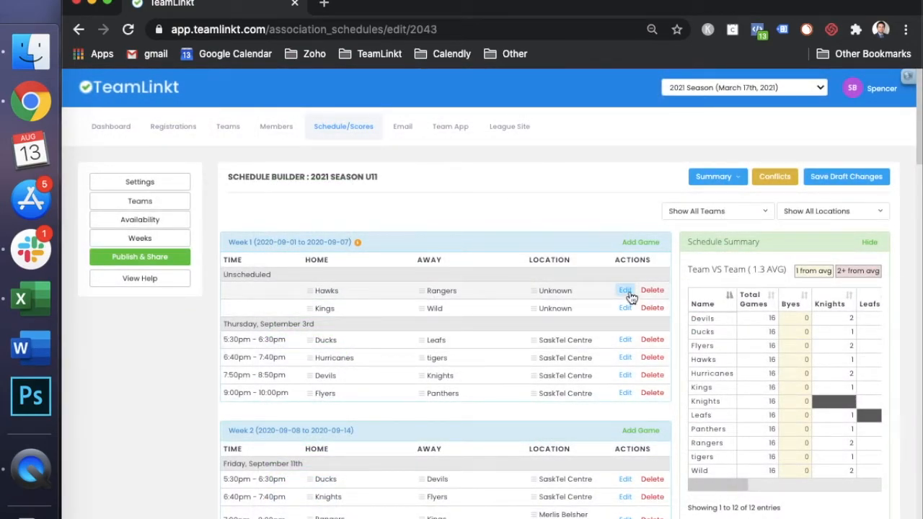
{"action": "left_click", "coordinate": [625, 289]}
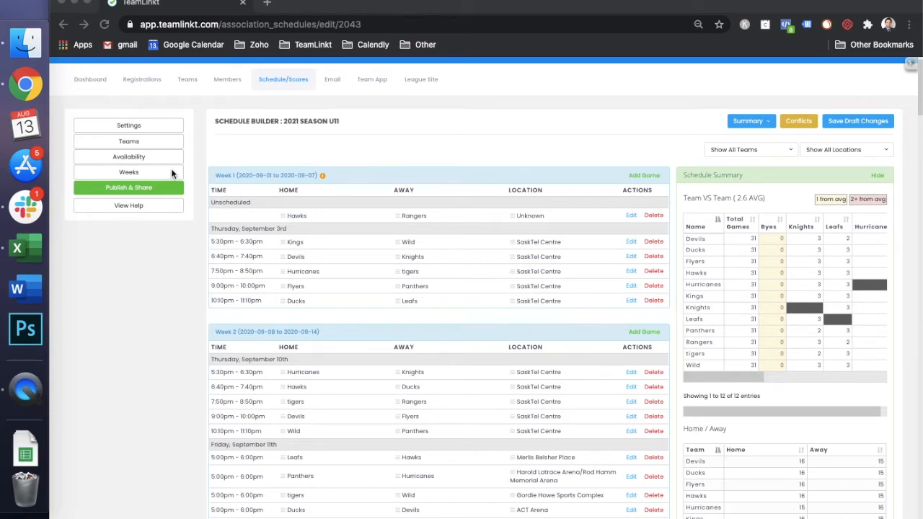
{"action": "mouse_move", "coordinate": [150, 176]}
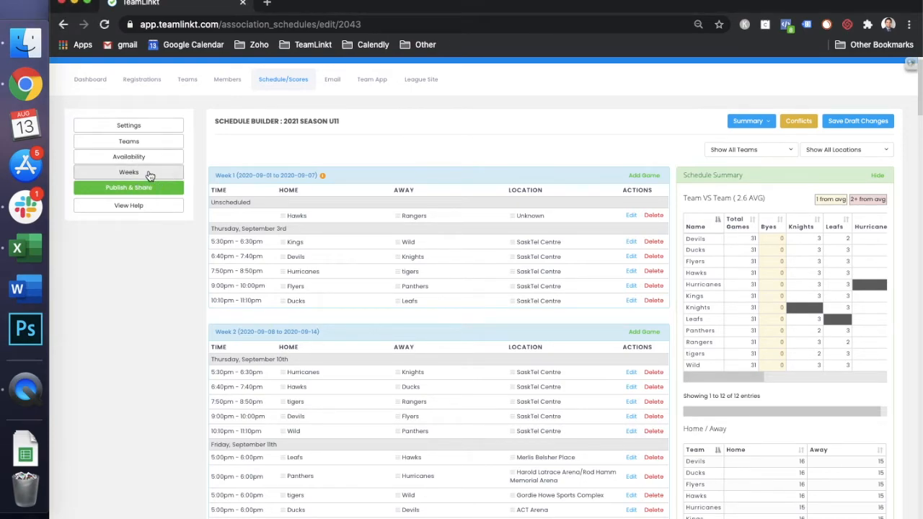
Give Week 1 two gamedays, the first a custom type with 2 games per team
{"action": "left_click", "coordinate": [128, 172]}
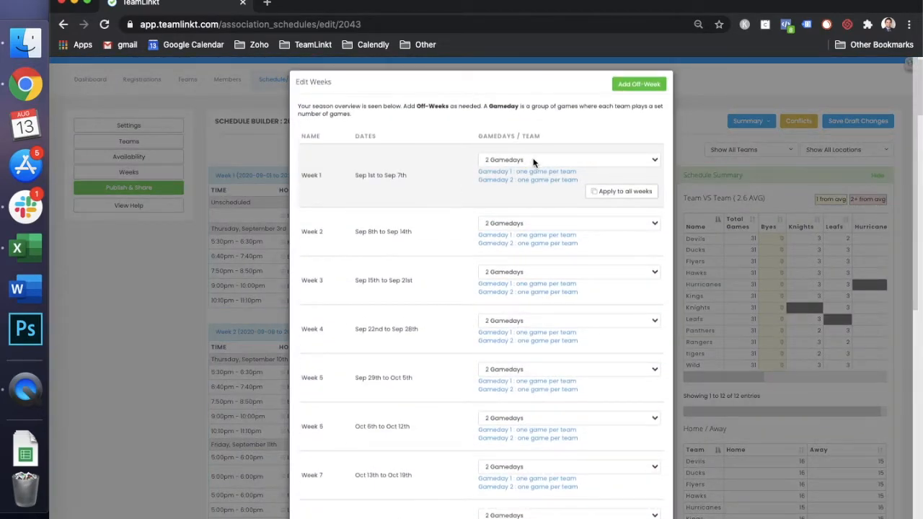
{"action": "left_click", "coordinate": [569, 160]}
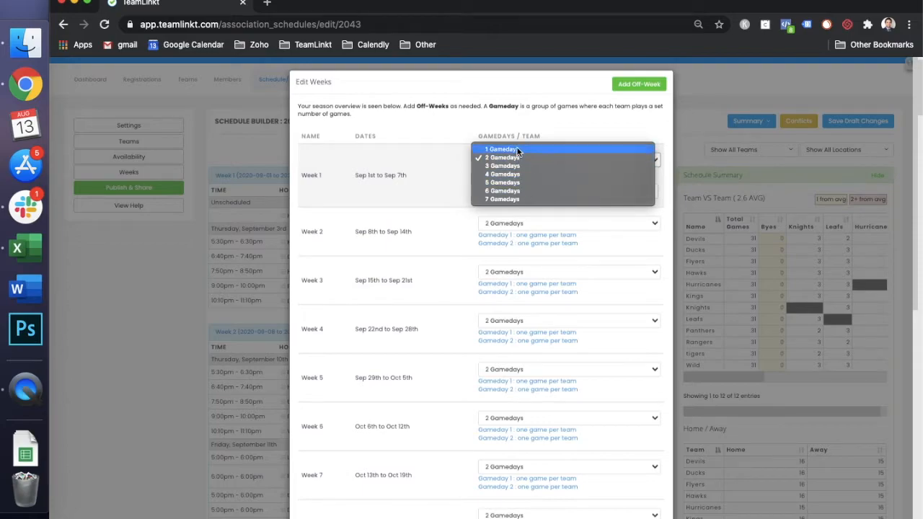
{"action": "mouse_move", "coordinate": [503, 158]}
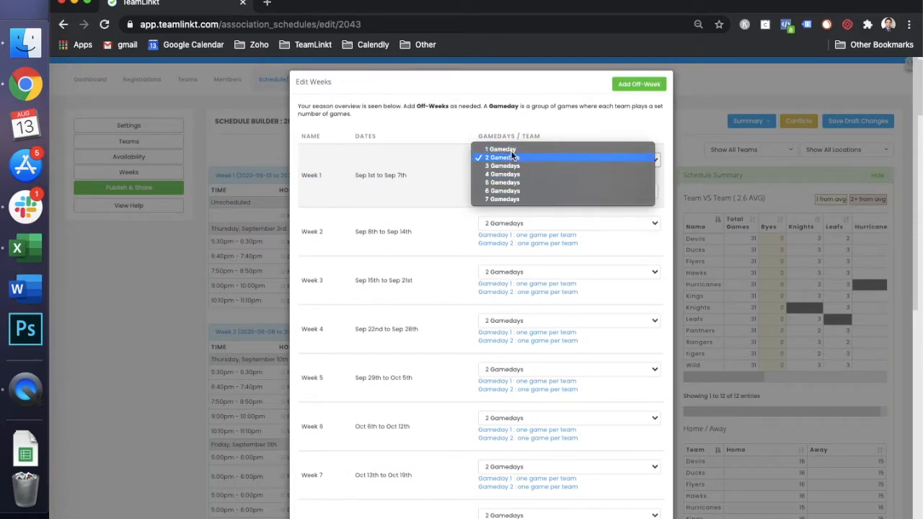
{"action": "left_click", "coordinate": [503, 157]}
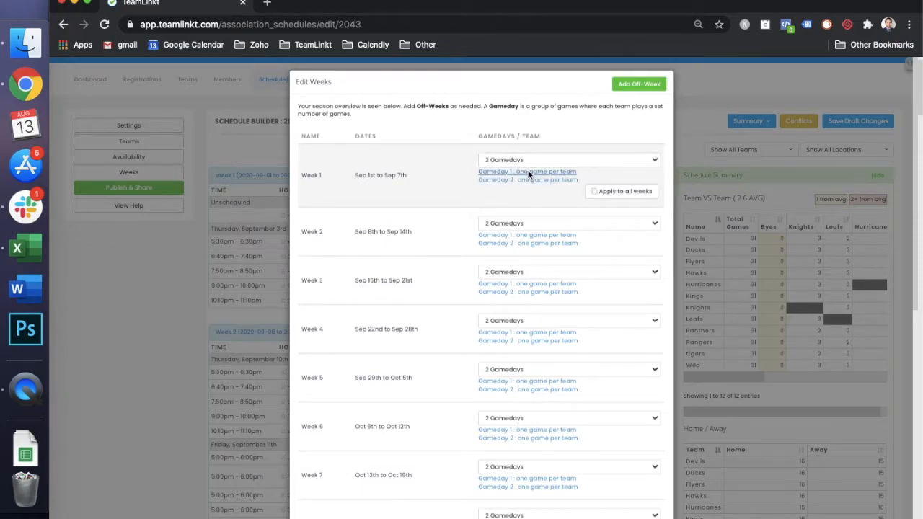
{"action": "left_click", "coordinate": [527, 171]}
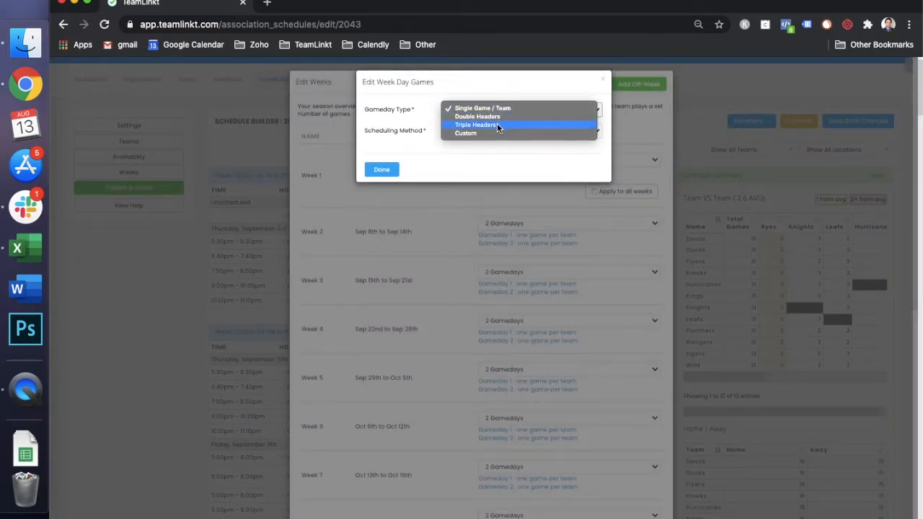
{"action": "left_click", "coordinate": [466, 133]}
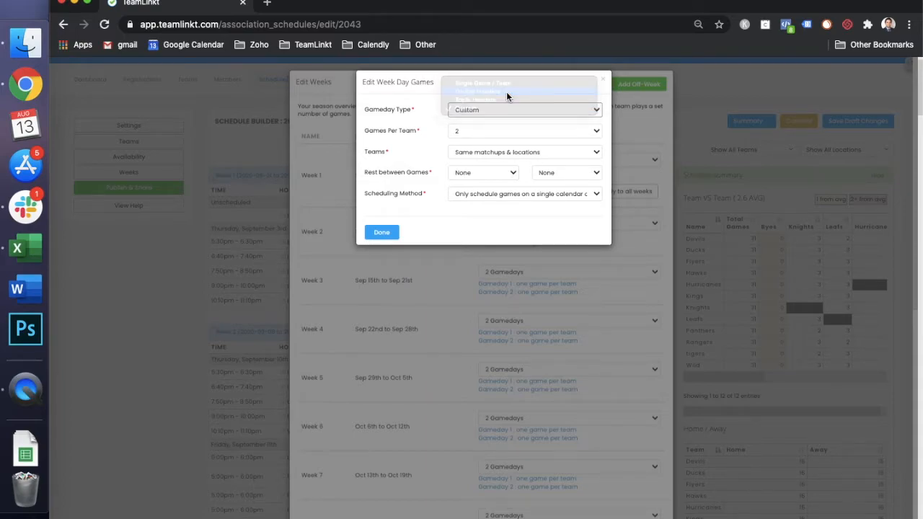
{"action": "left_click", "coordinate": [380, 232]}
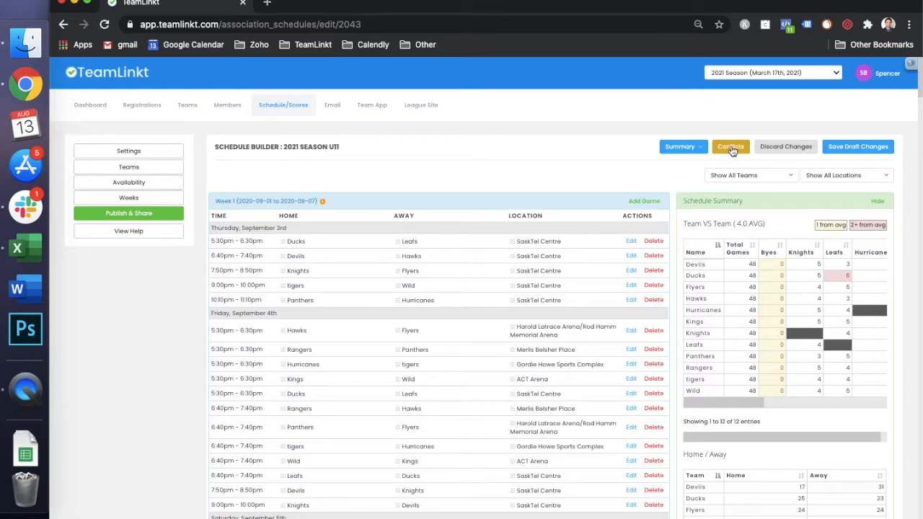
Run a conflict check, dismiss the no-conflicts report, and scroll through the schedule summary
{"action": "left_click", "coordinate": [730, 146]}
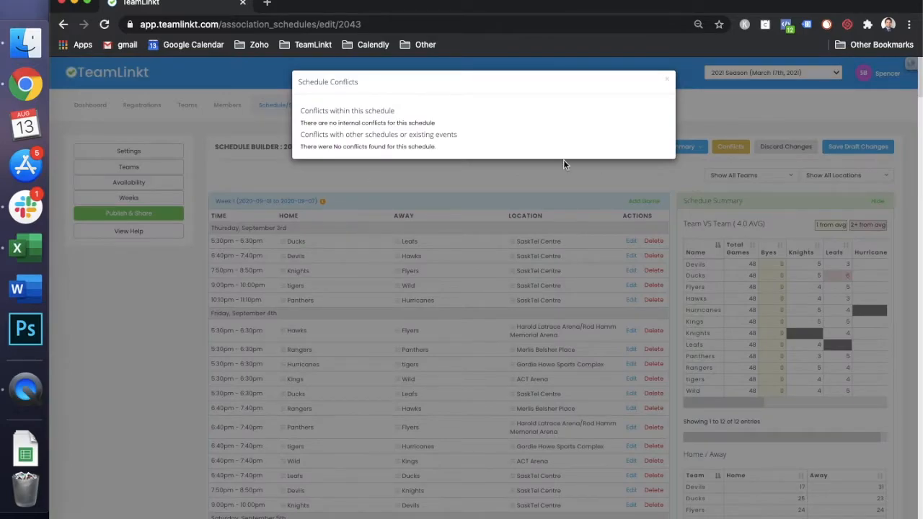
{"action": "left_click", "coordinate": [664, 79]}
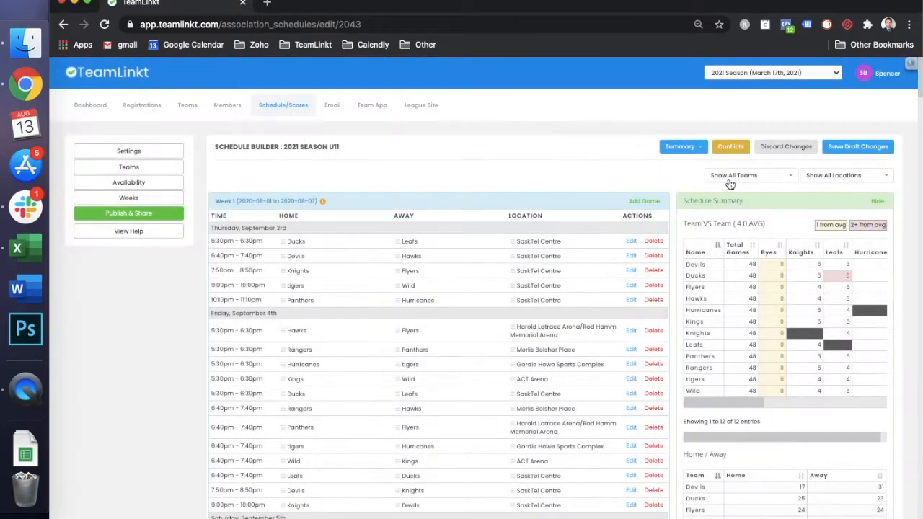
{"action": "left_click", "coordinate": [679, 146]}
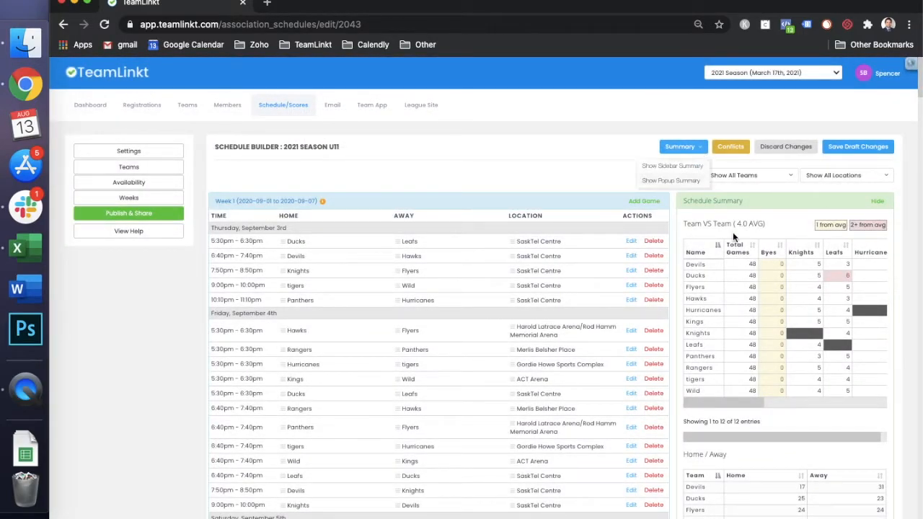
{"action": "scroll", "scroll_direction": "down", "scroll_amount": 3}
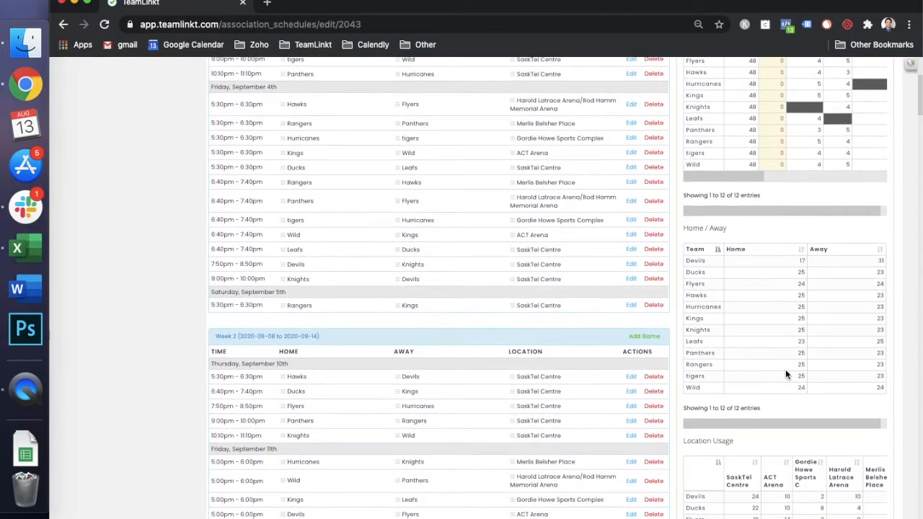
{"action": "scroll", "scroll_direction": "down", "scroll_amount": 3}
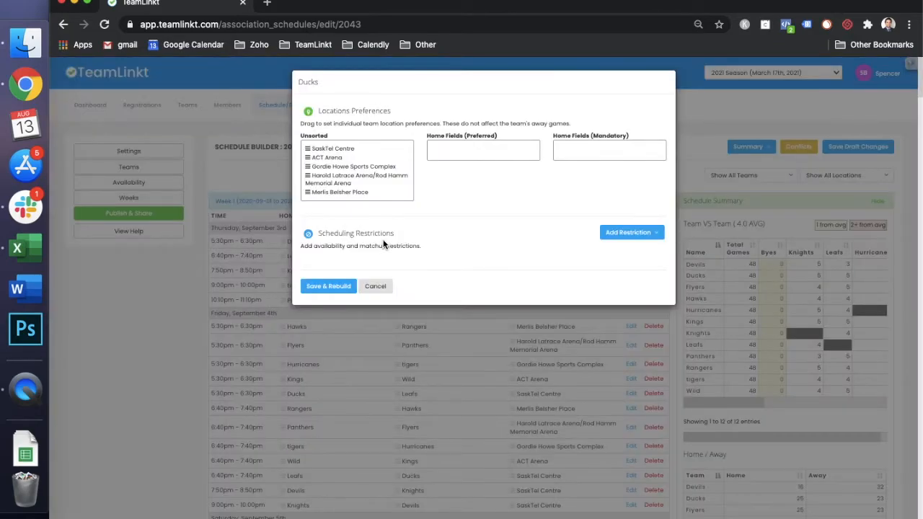
Move SaskTel Centre into the Ducks' Mandatory Home Fields, check restrictions, and rebuild the schedule
{"action": "left_click_drag", "start_coordinate": [335, 149], "coordinate": [482, 147]}
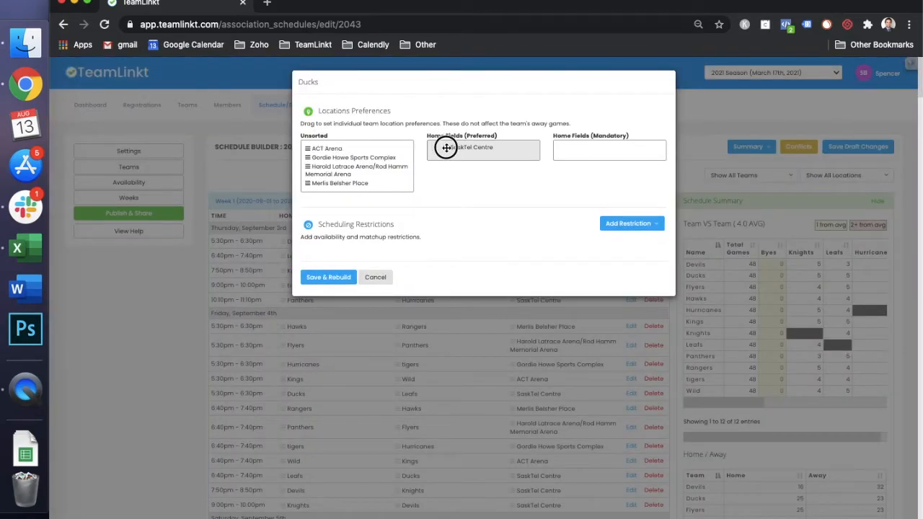
{"action": "left_click_drag", "start_coordinate": [481, 147], "coordinate": [609, 148]}
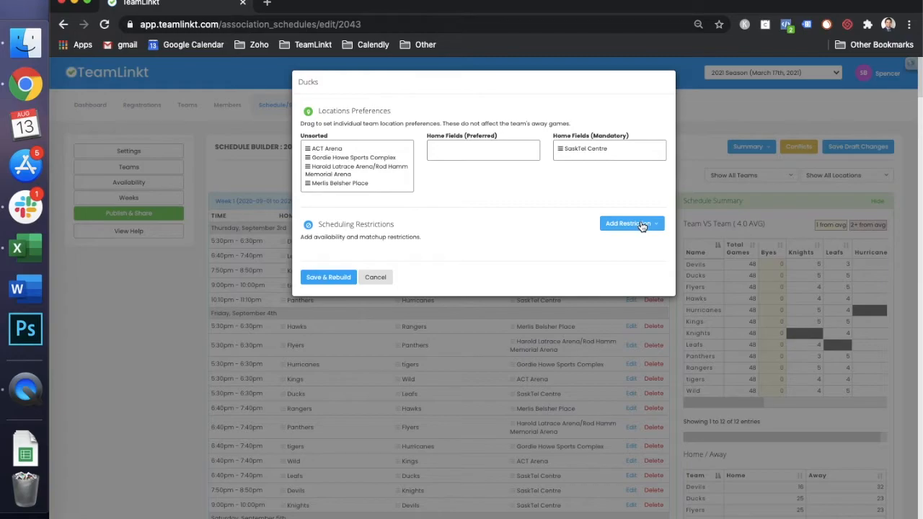
{"action": "left_click", "coordinate": [630, 223]}
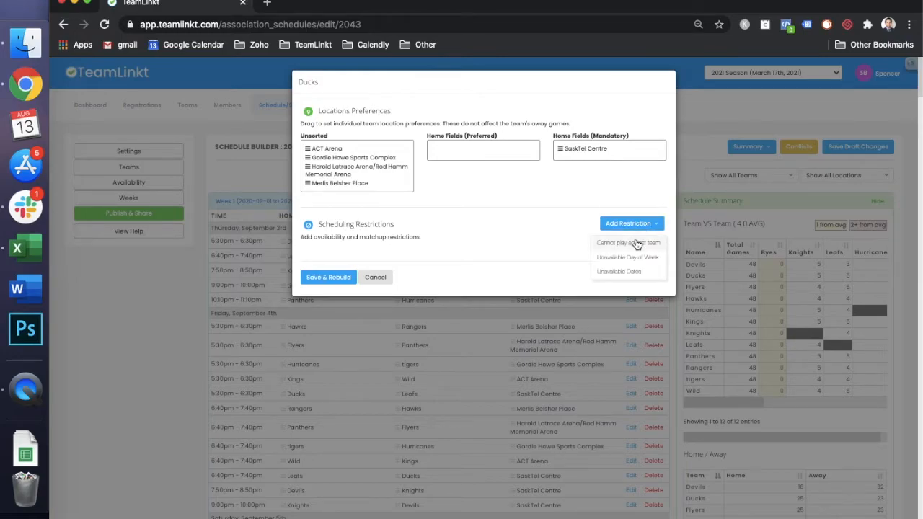
{"action": "mouse_move", "coordinate": [646, 247]}
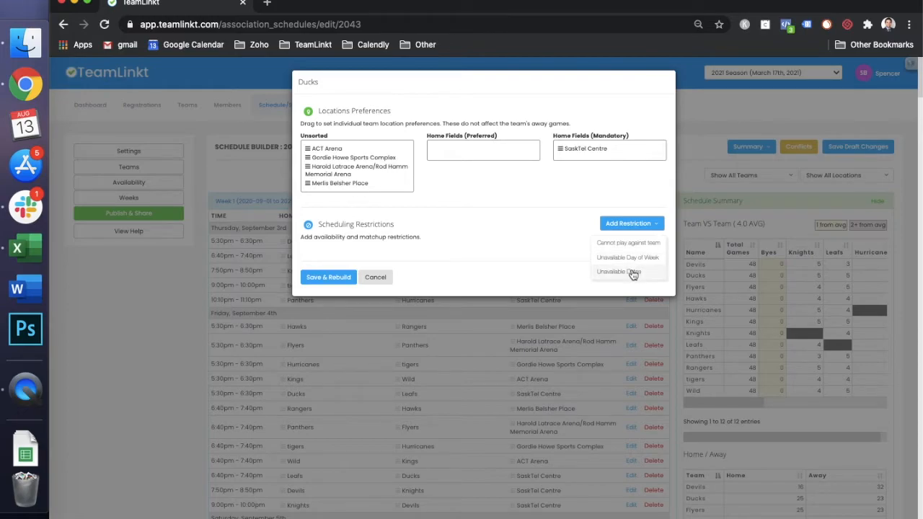
{"action": "mouse_move", "coordinate": [433, 288]}
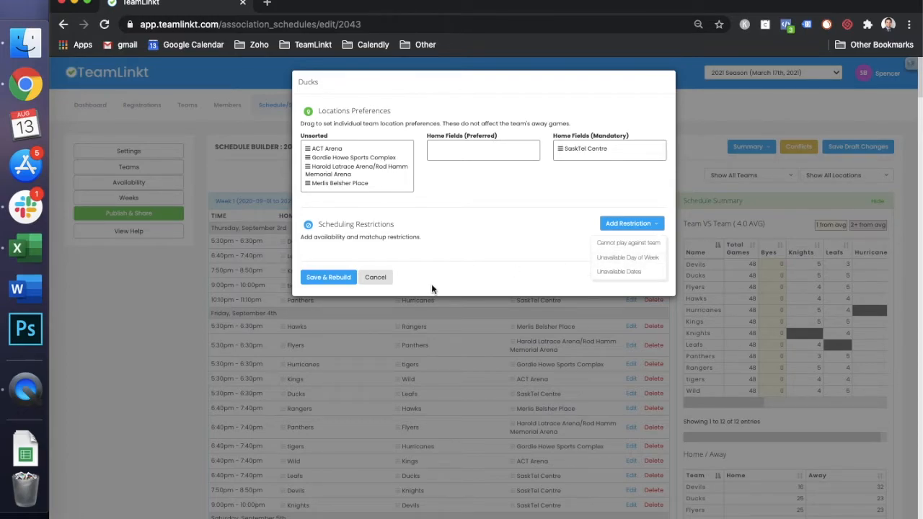
{"action": "left_click", "coordinate": [375, 277]}
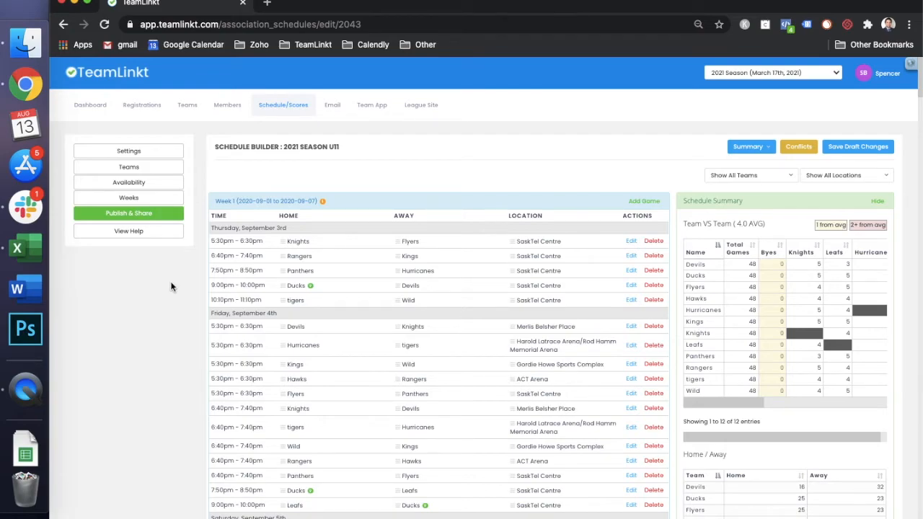
{"action": "left_click", "coordinate": [128, 231]}
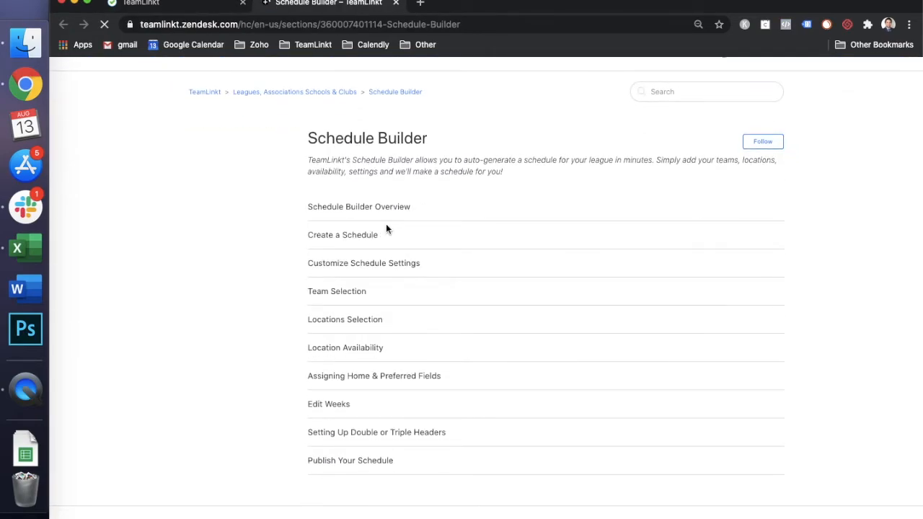
{"action": "left_click", "coordinate": [104, 24]}
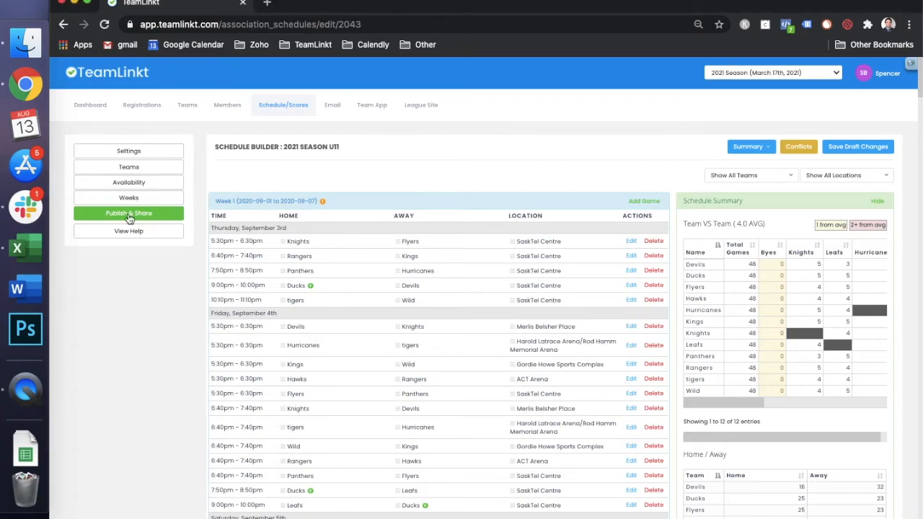
Publish the 2021 Season U11 schedule and confirm the publish dialog
{"action": "left_click", "coordinate": [128, 212]}
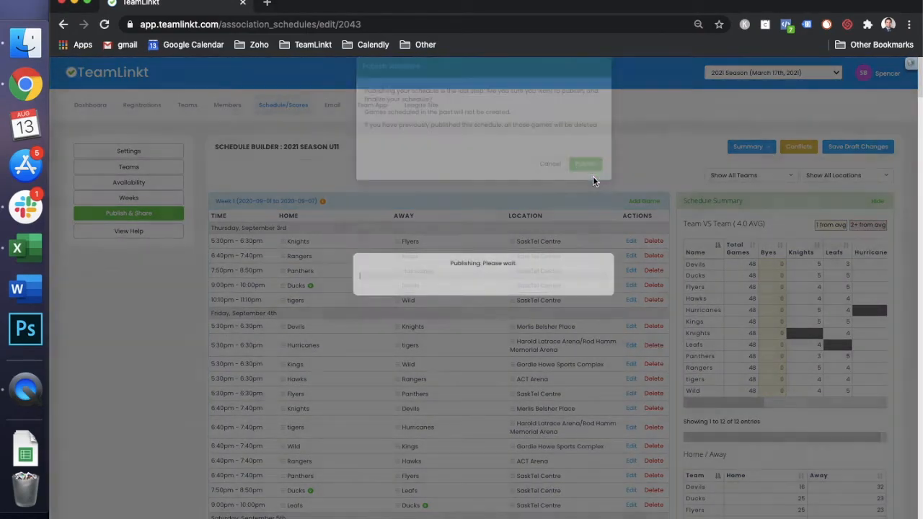
{"action": "left_click", "coordinate": [585, 163]}
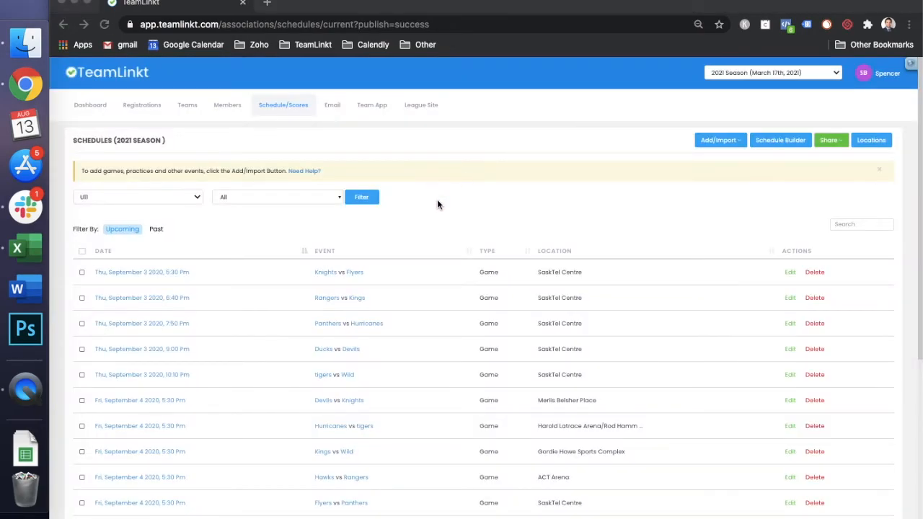
Open Schedule/Scores > Scheduled Events to view the U11 games, then the League Site menu
{"action": "left_click", "coordinate": [283, 105]}
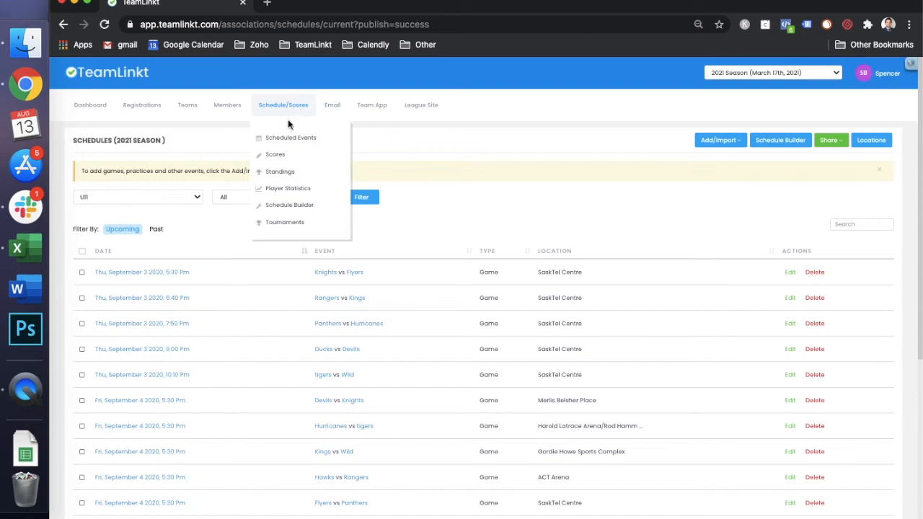
{"action": "left_click", "coordinate": [290, 137]}
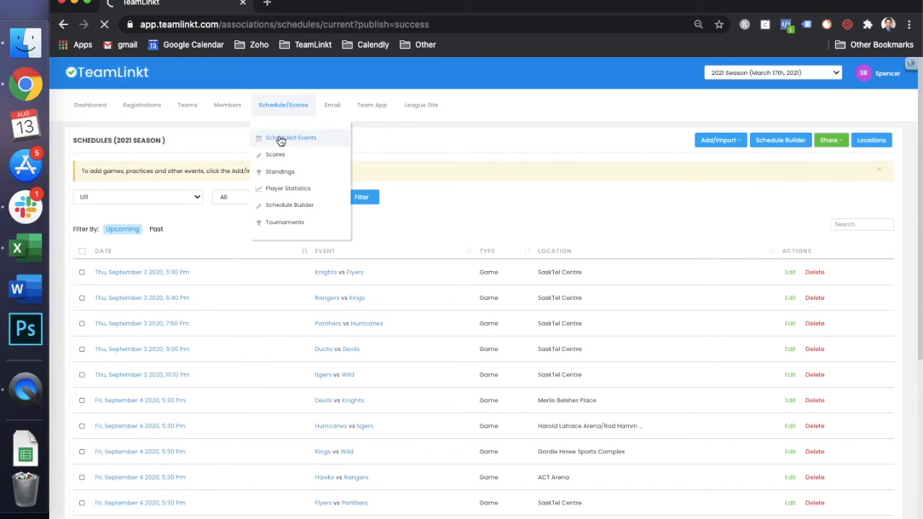
{"action": "left_click", "coordinate": [290, 138]}
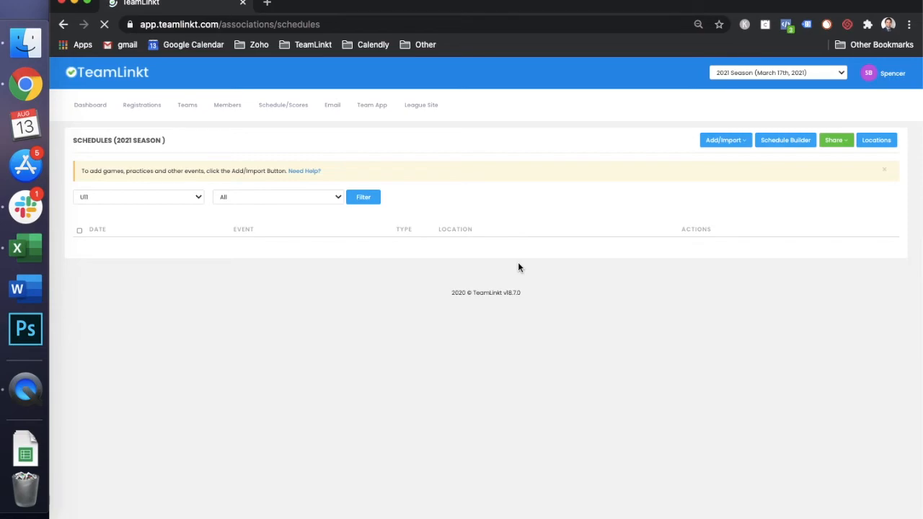
{"action": "left_click", "coordinate": [284, 105]}
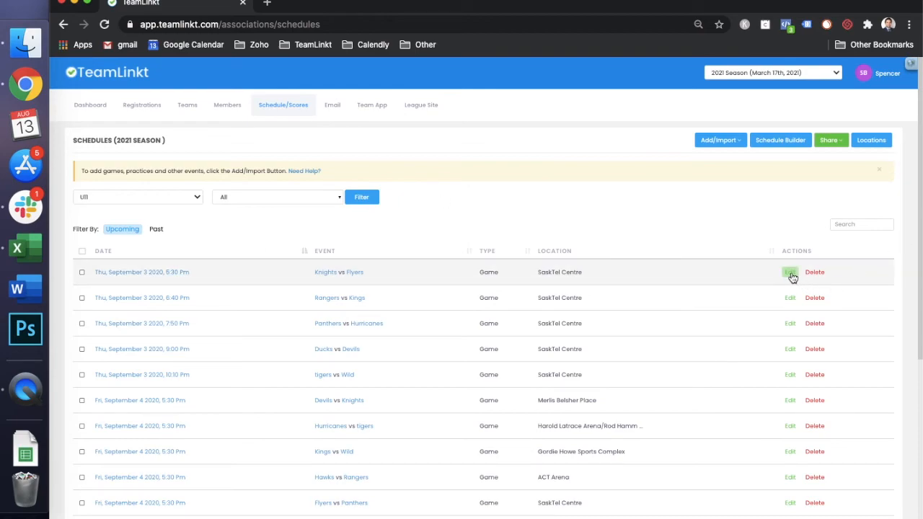
{"action": "mouse_move", "coordinate": [631, 219]}
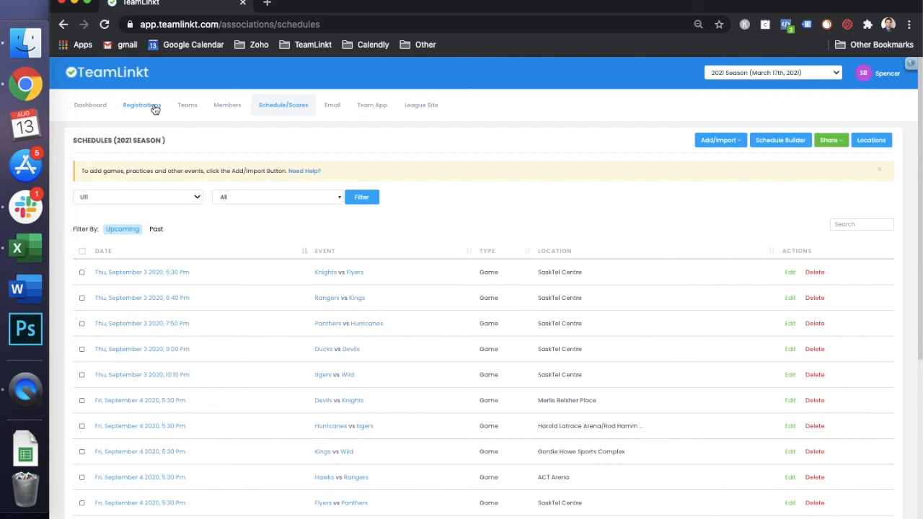
{"action": "left_click", "coordinate": [421, 104]}
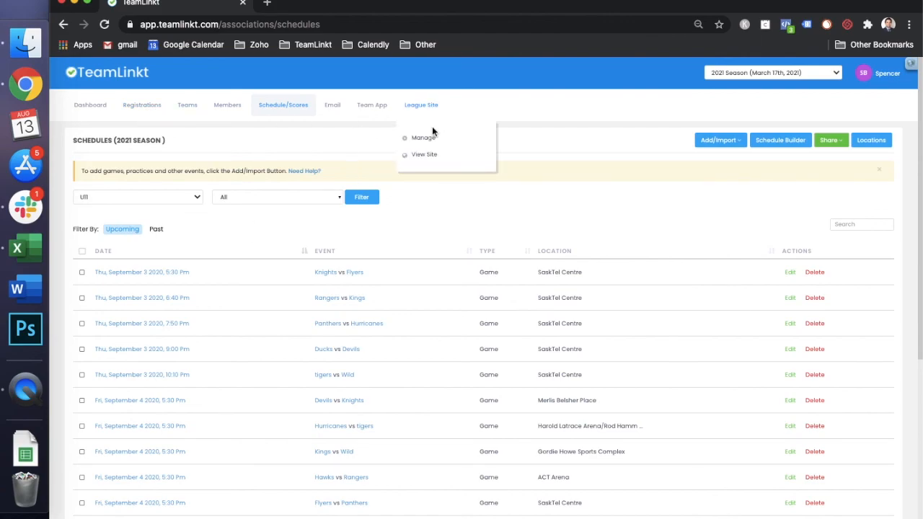